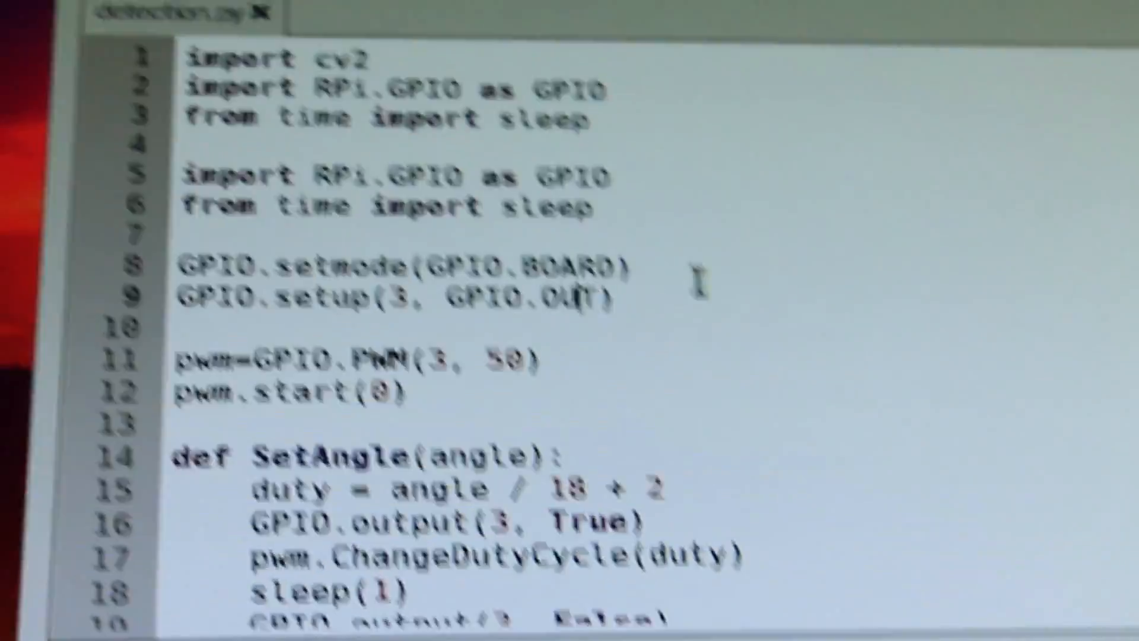
scroll("down", 3)
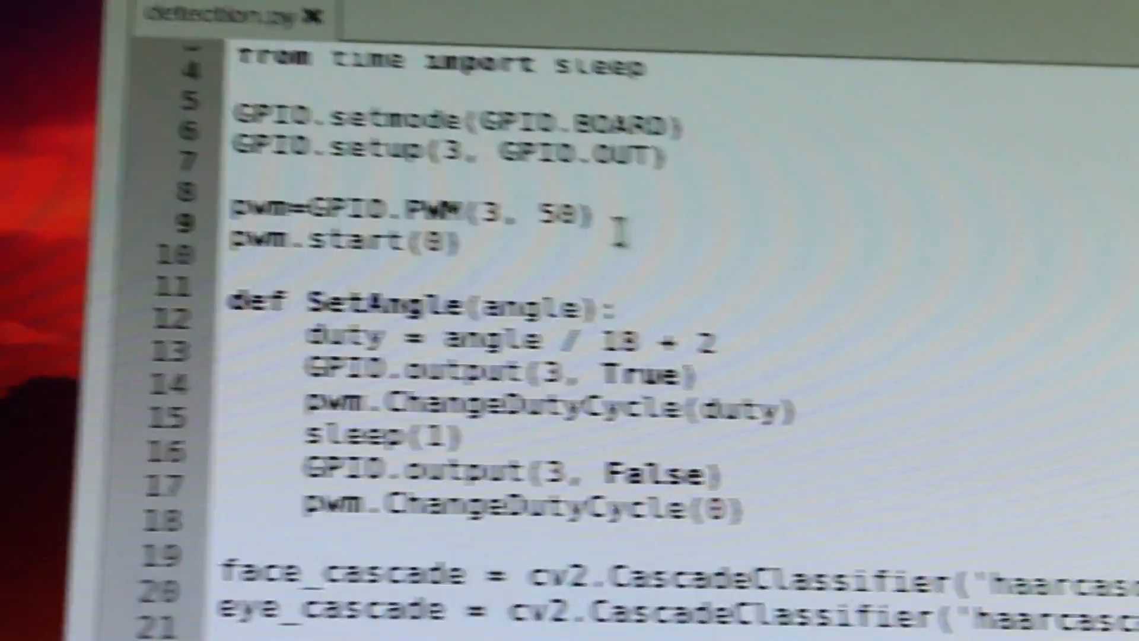
scroll("down", 3)
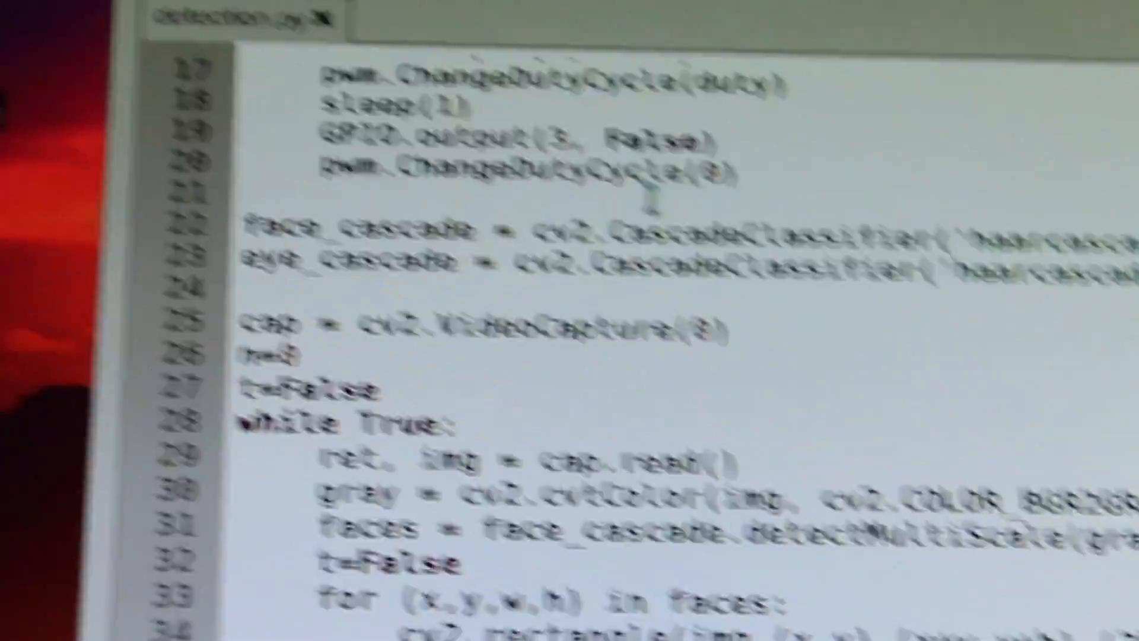
scroll("down", 3)
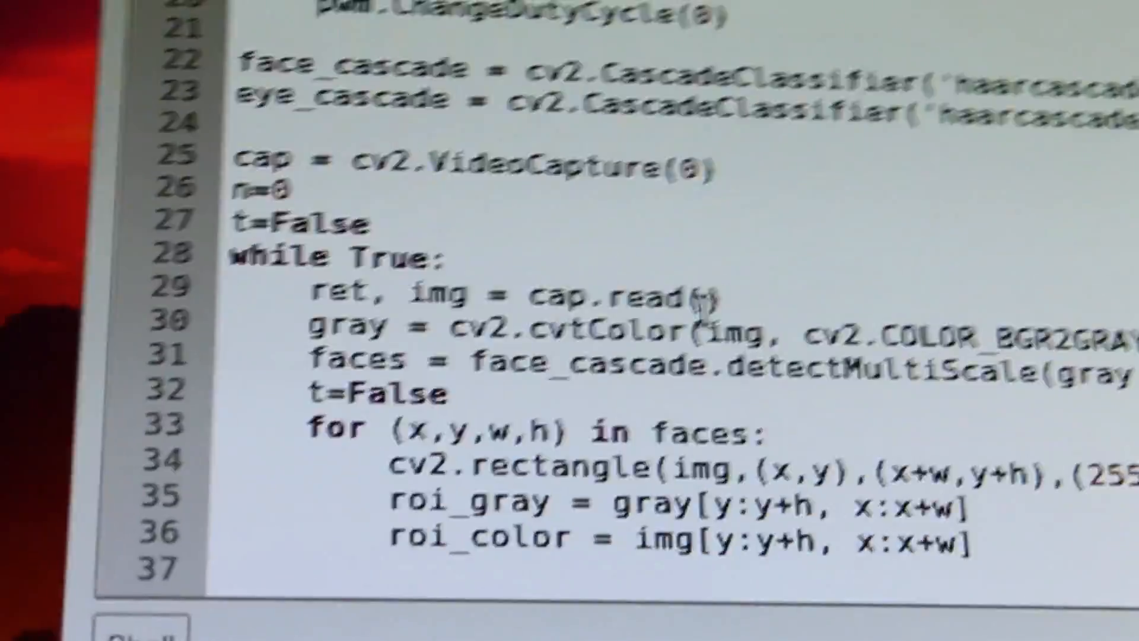